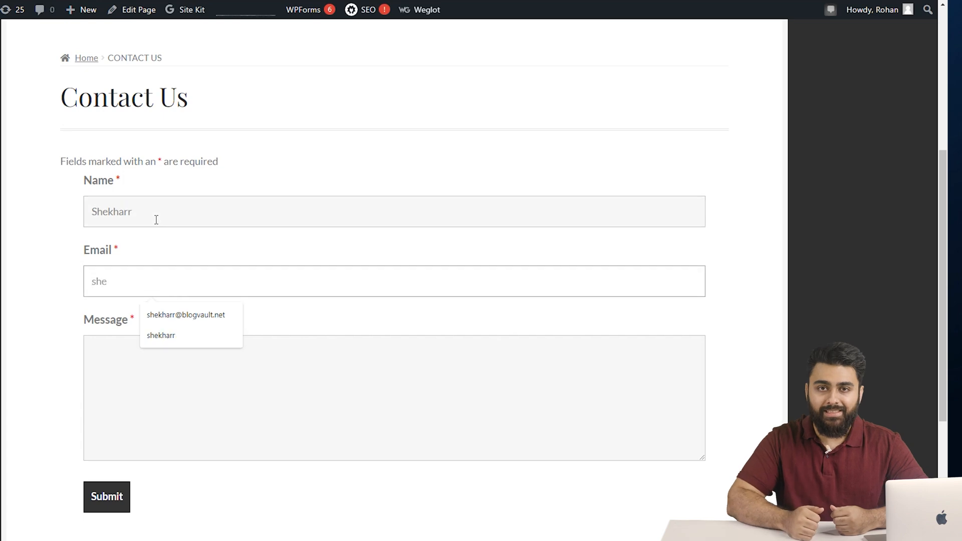
# Step: Fill the email from a remembered entry and submit the Contact Us form
pyautogui.click(185, 315)
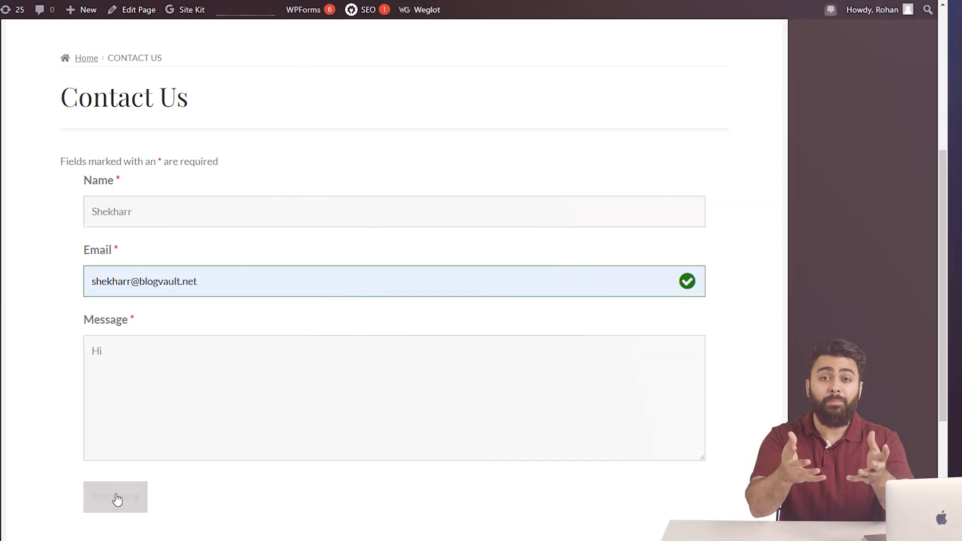
pyautogui.click(115, 497)
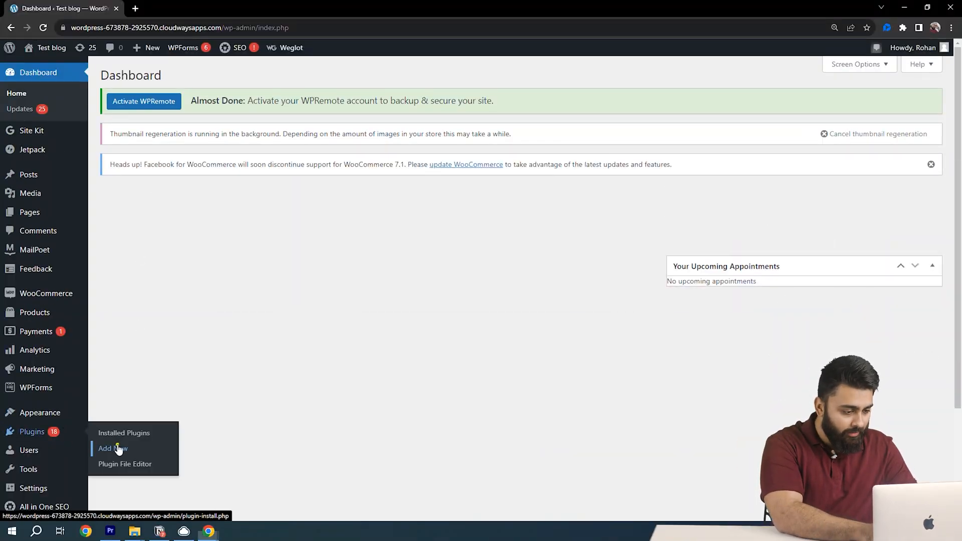
# Step: Search the Add Plugins catalogue for 'ninja forms'
pyautogui.click(105, 449)
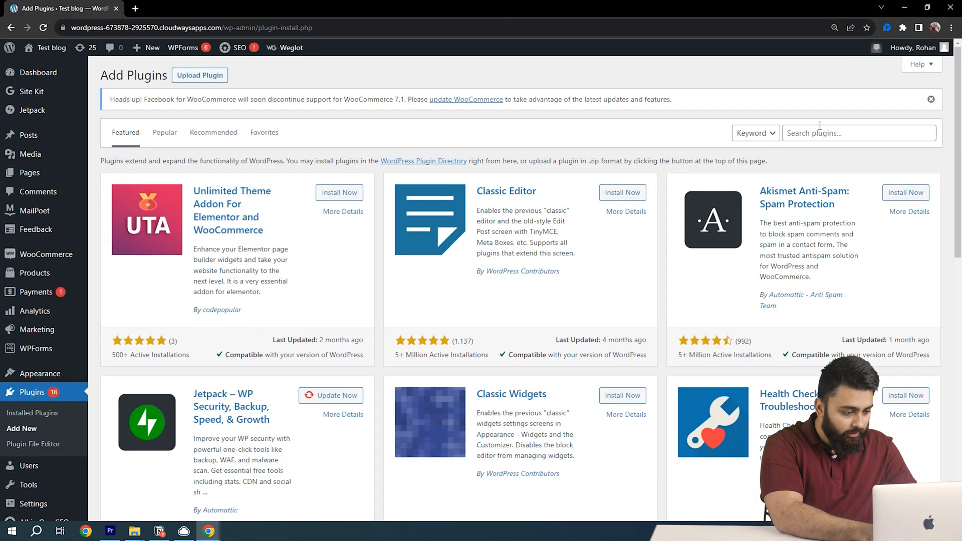
pyautogui.write('ninja forms')
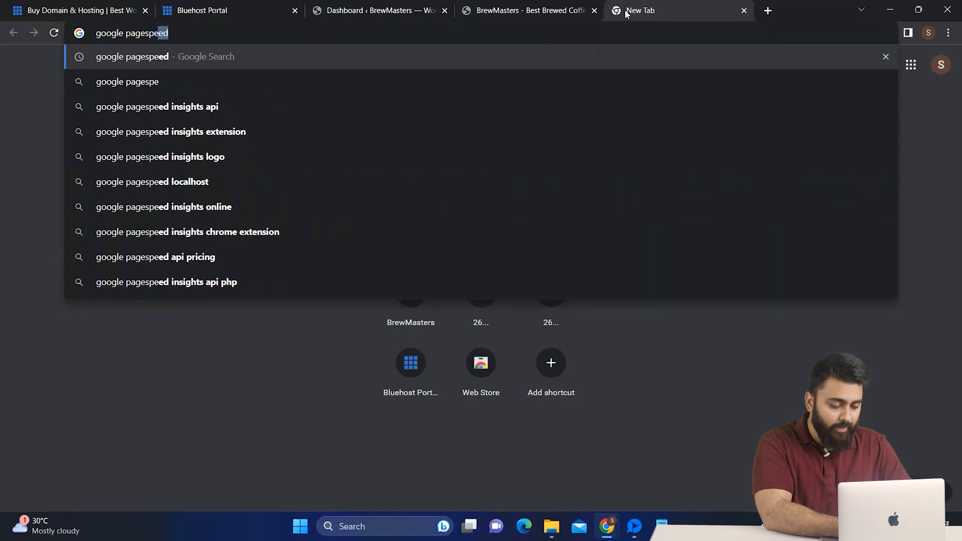
pyautogui.press('Return')
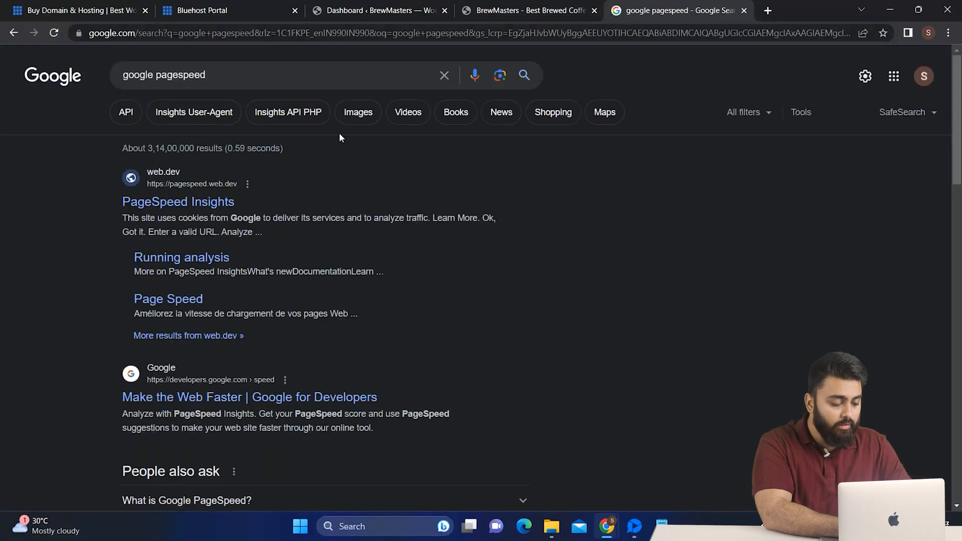
pyautogui.click(178, 202)
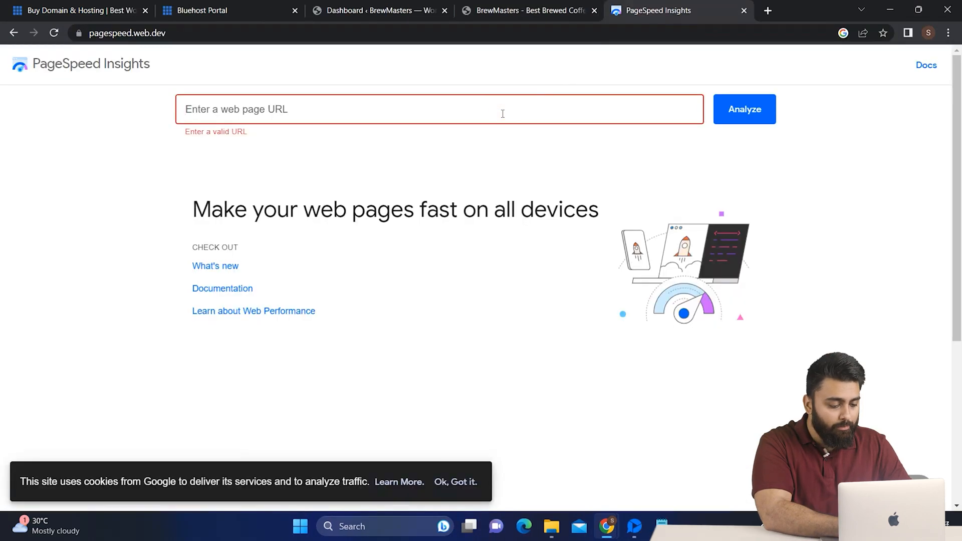
pyautogui.write('https://brewmasterscafe.com/')
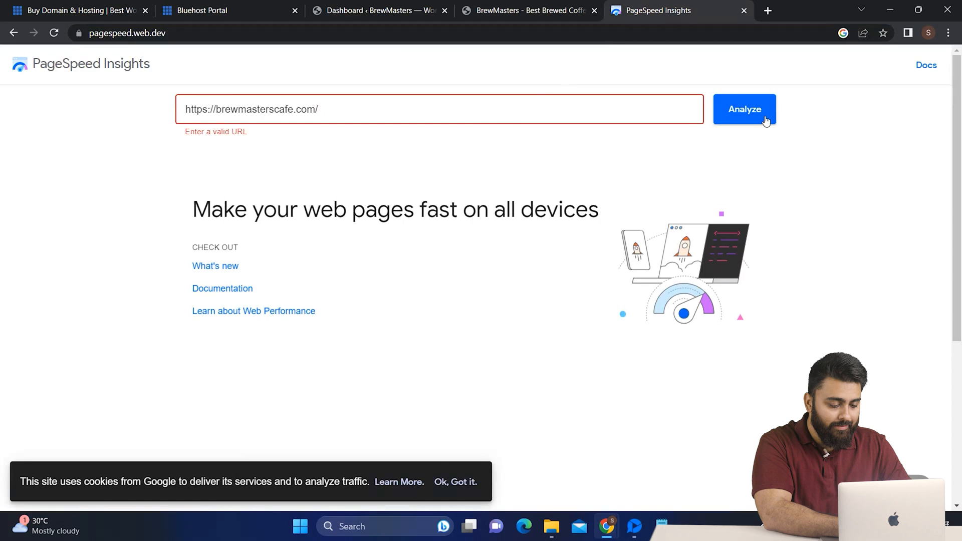
pyautogui.click(744, 109)
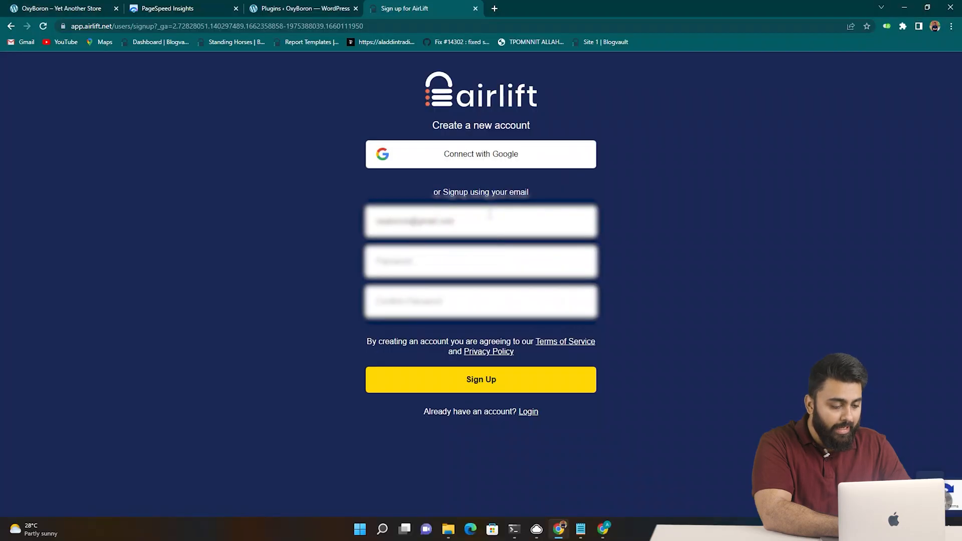
# Step: Create the Airlift account for brewmasterscafe.com and download its plugin for manual installation
pyautogui.click(480, 379)
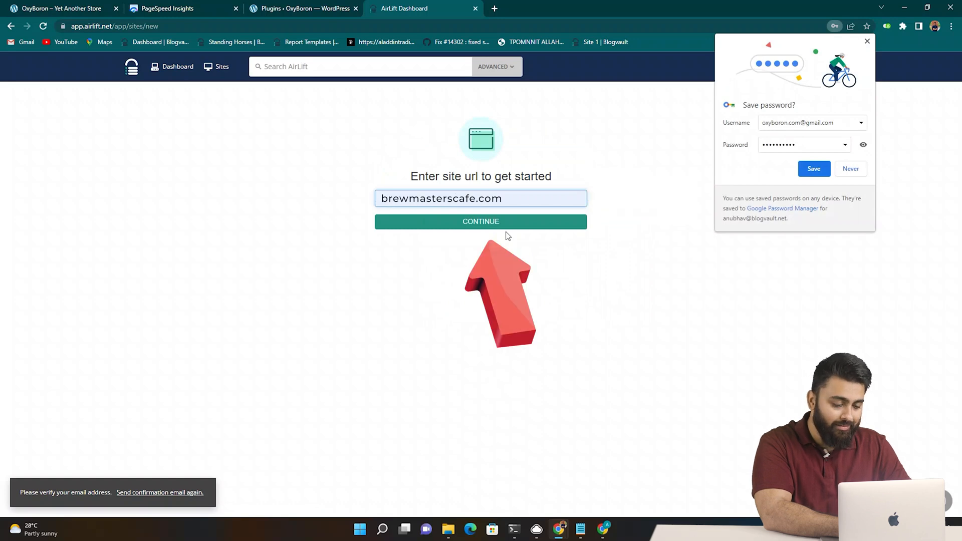
pyautogui.click(480, 221)
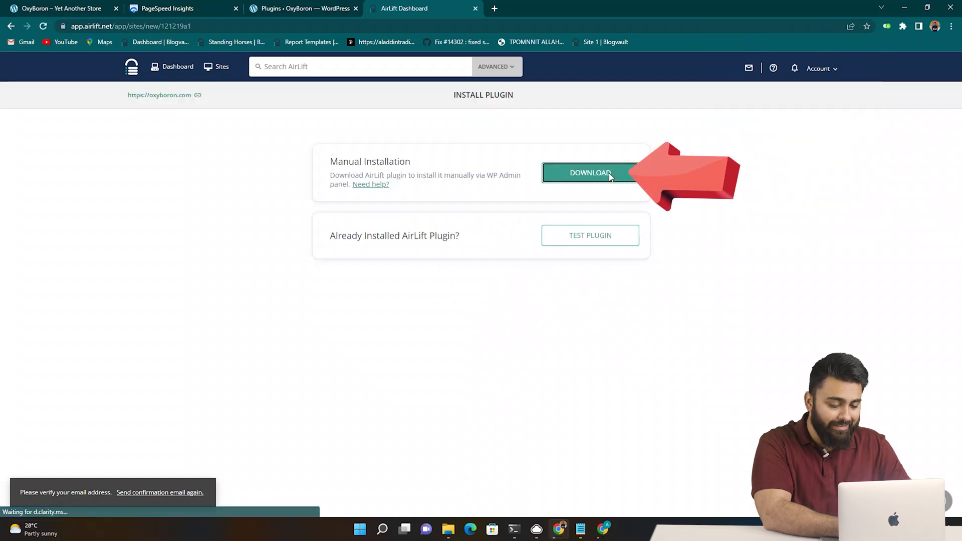
pyautogui.click(590, 172)
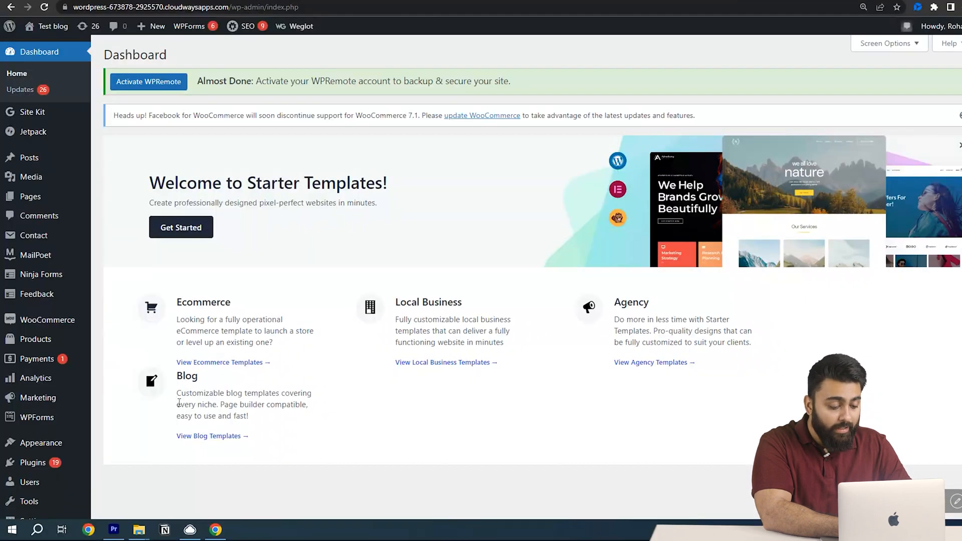
# Step: Upload today's airlift zip as a new plugin and run Airlift's Test Plugin check
pyautogui.scroll(-3)
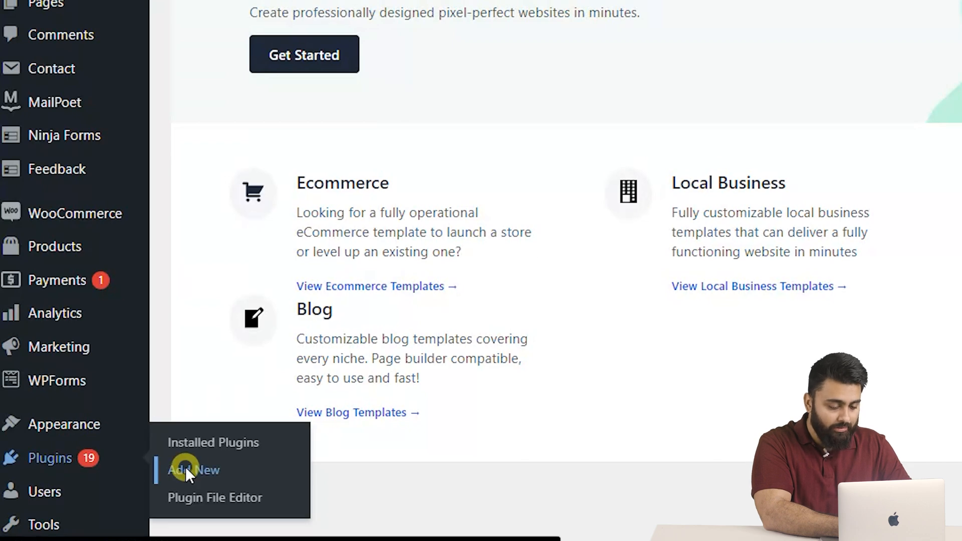
pyautogui.click(193, 470)
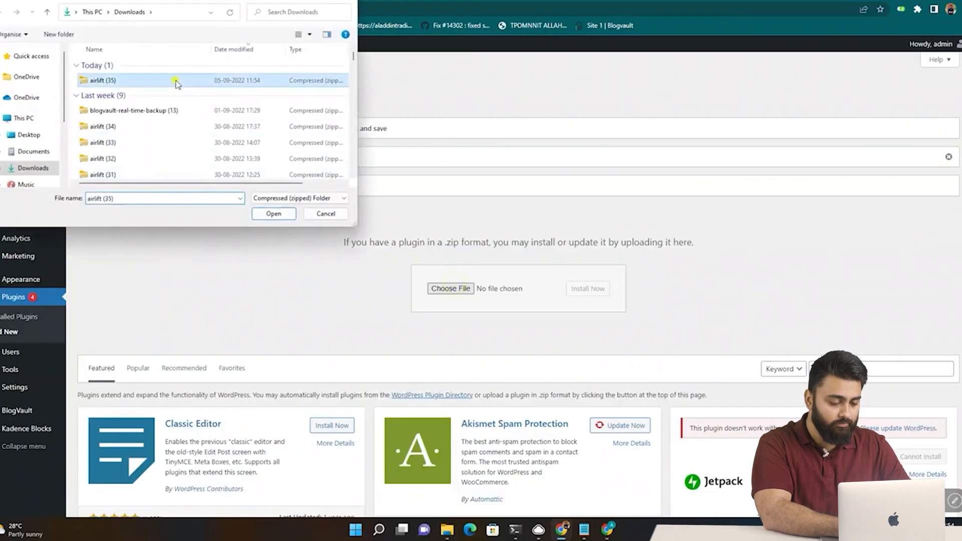
pyautogui.click(274, 214)
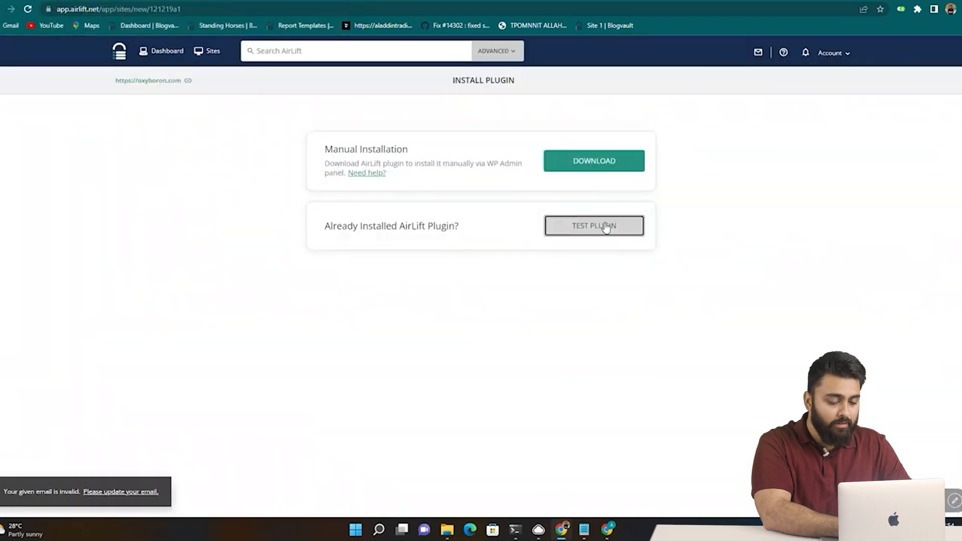
pyautogui.click(593, 226)
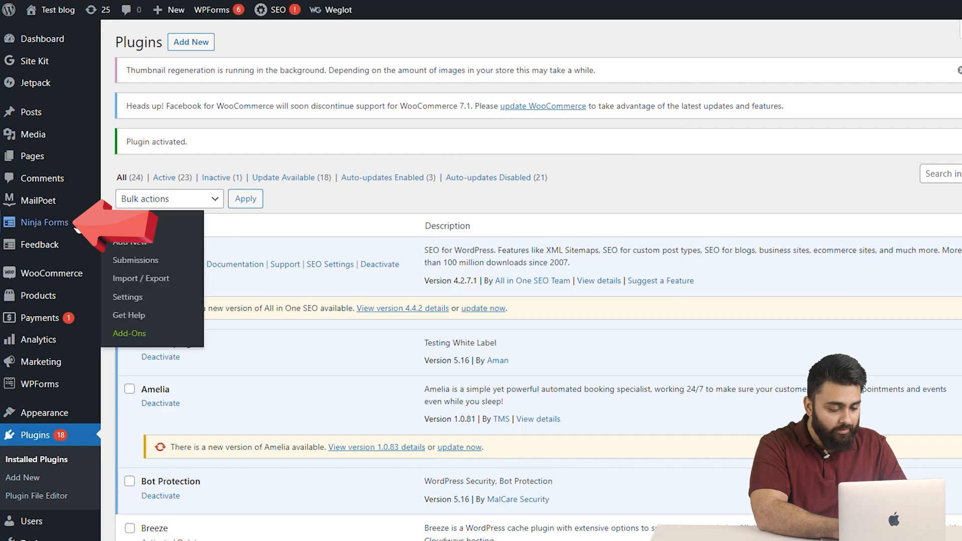
# Step: Start a new Ninja form from the Contact Us template
pyautogui.click(44, 222)
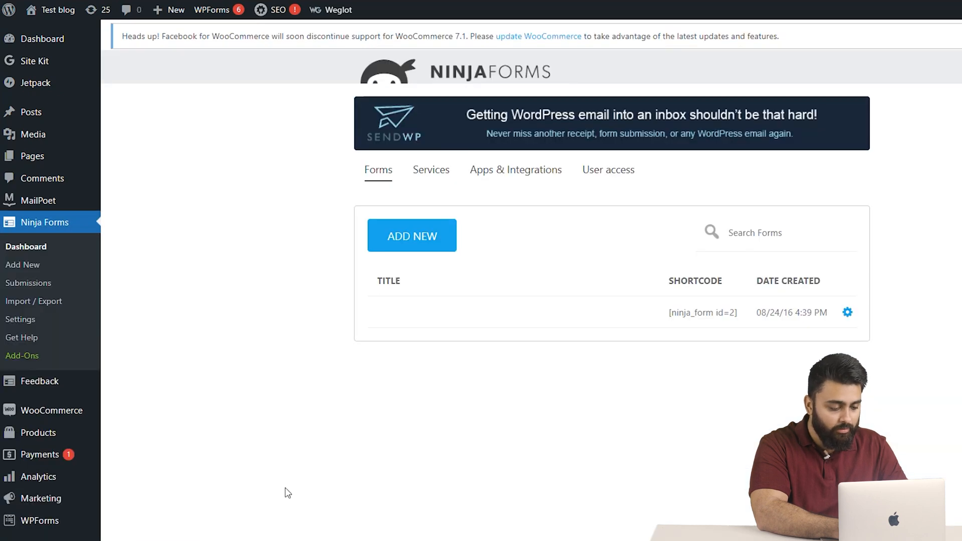
pyautogui.click(848, 312)
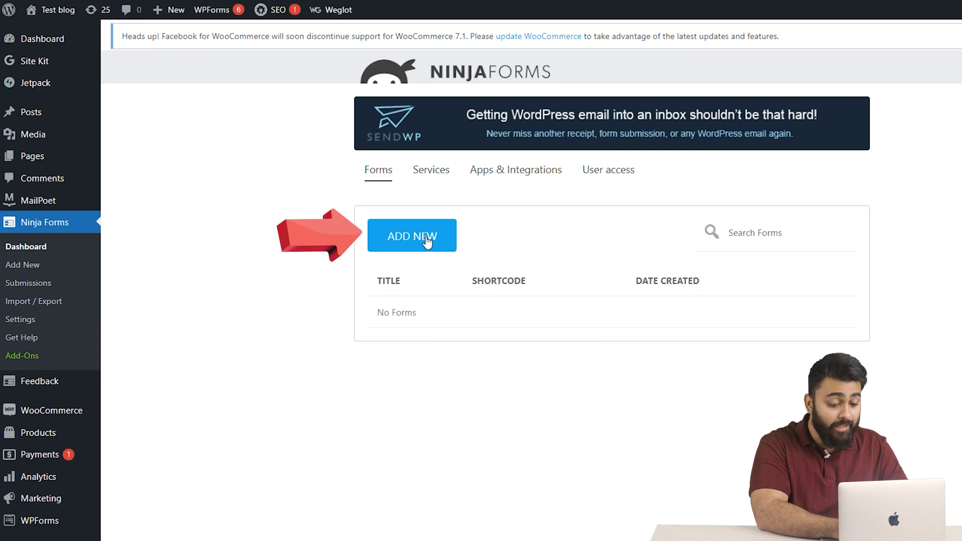
pyautogui.click(412, 235)
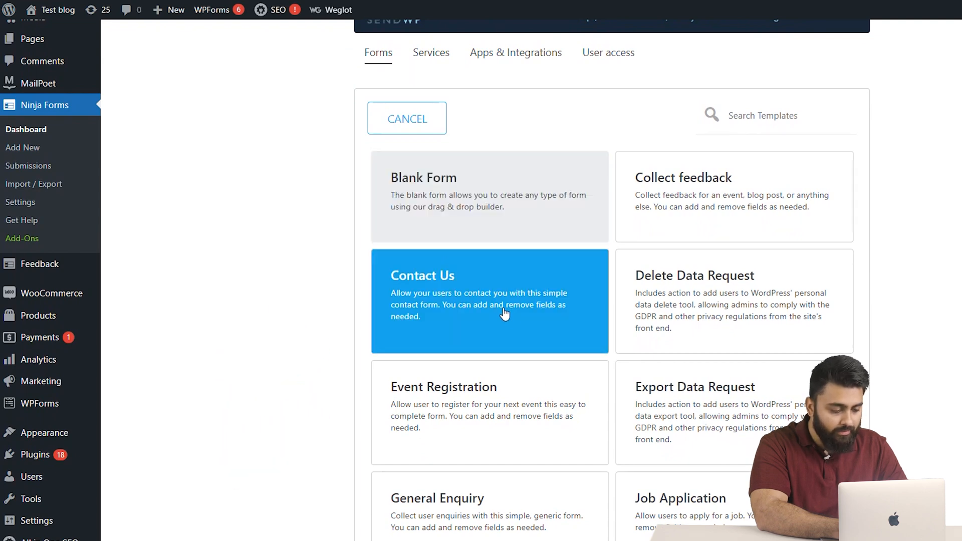
pyautogui.click(489, 301)
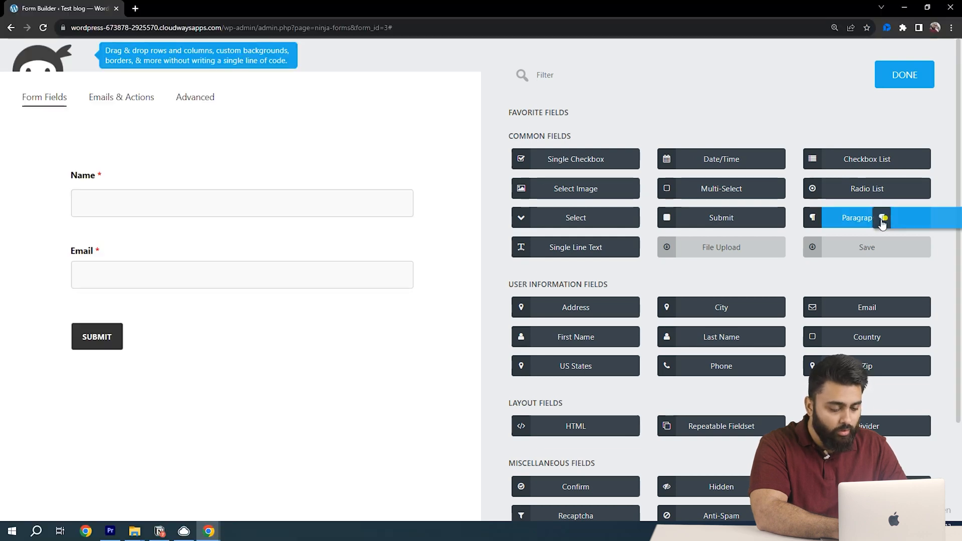
# Step: Add a paragraph text Message field, publish the form and close the builder
pyautogui.click(856, 217)
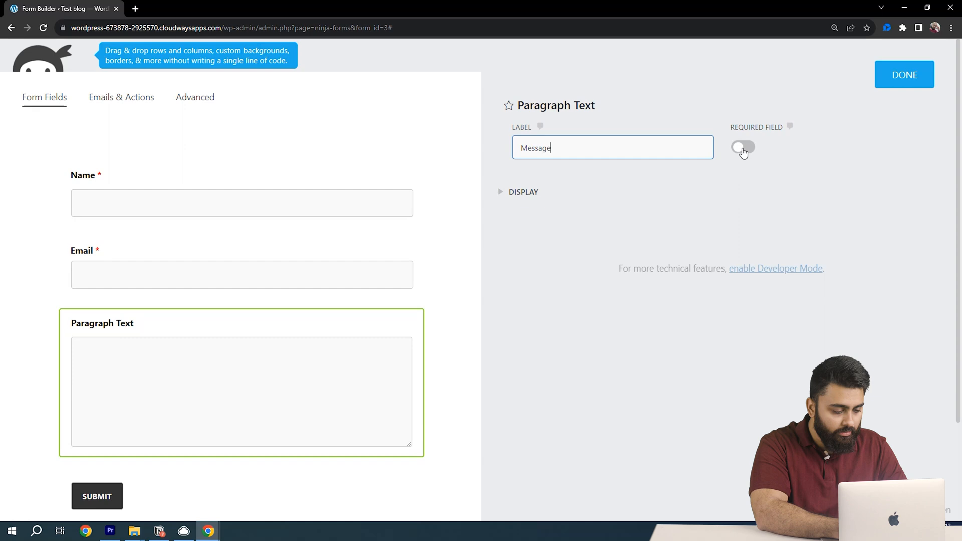
pyautogui.click(904, 74)
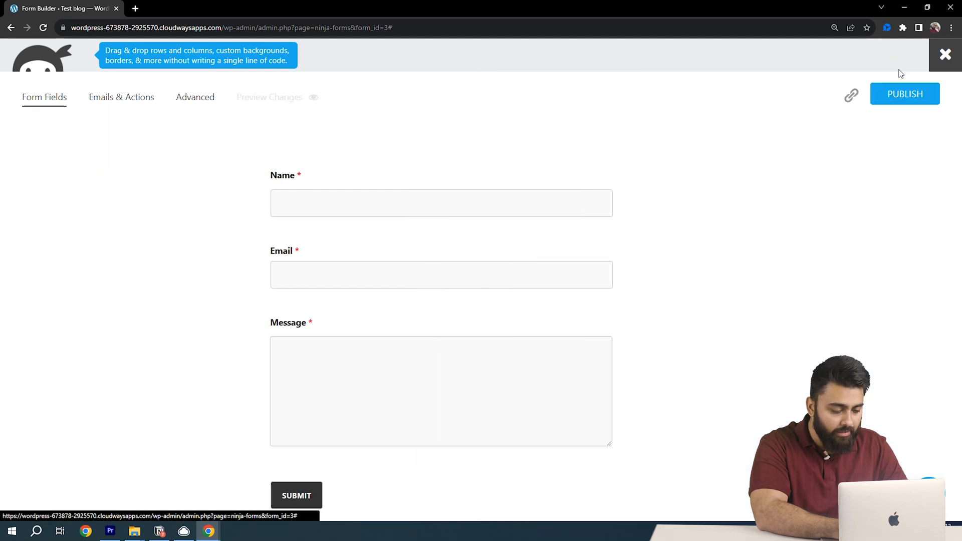
pyautogui.click(904, 95)
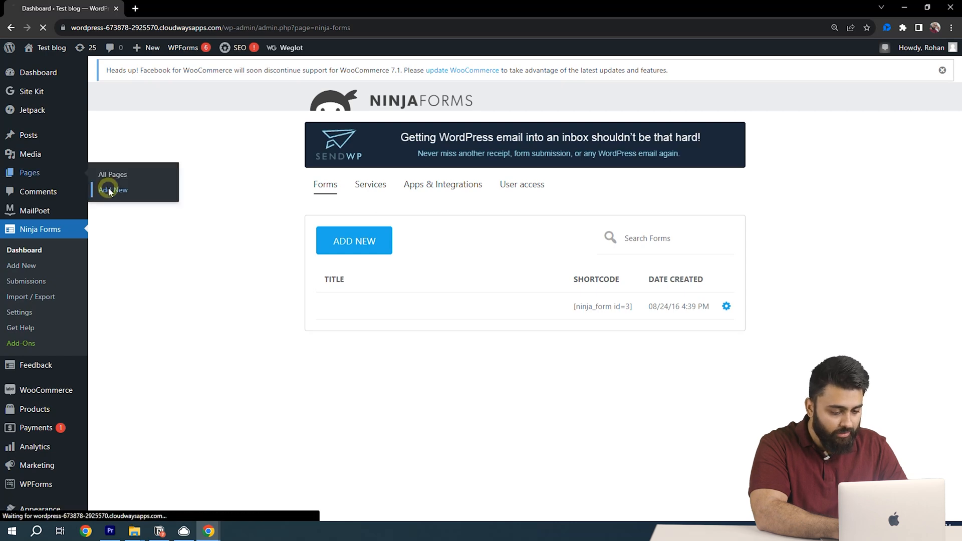
# Step: Create a new page with a Ninja Form block embedding the Contact Me form
pyautogui.click(113, 190)
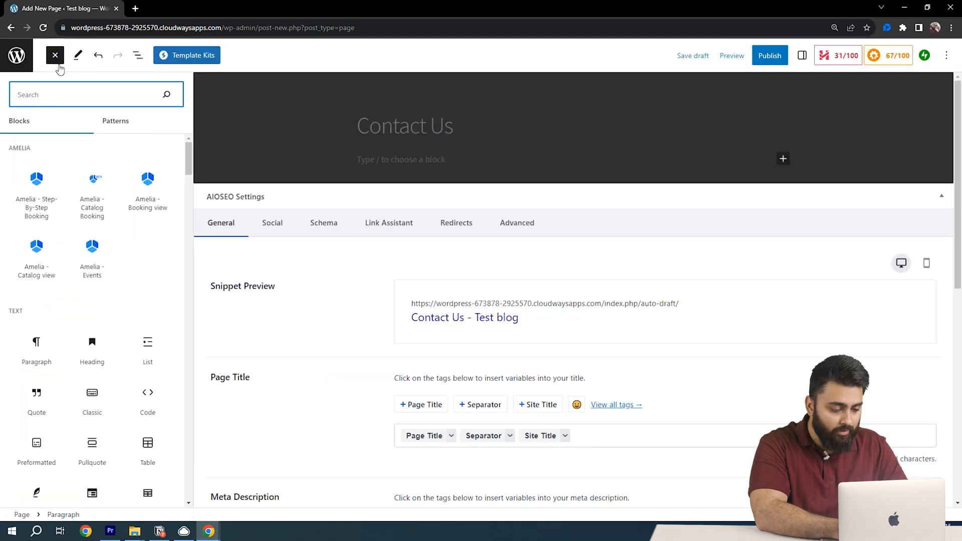
pyautogui.write('ninja')
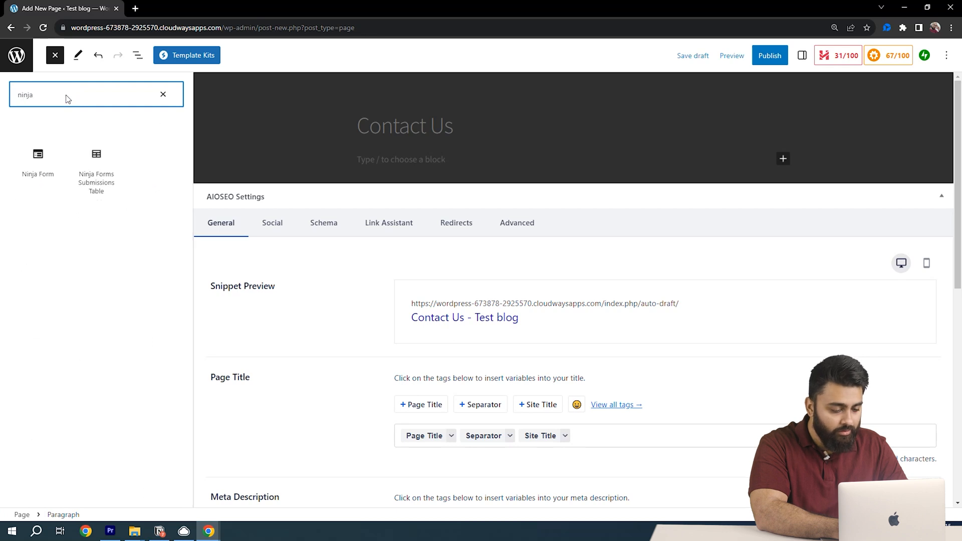
pyautogui.moveTo(37, 162)
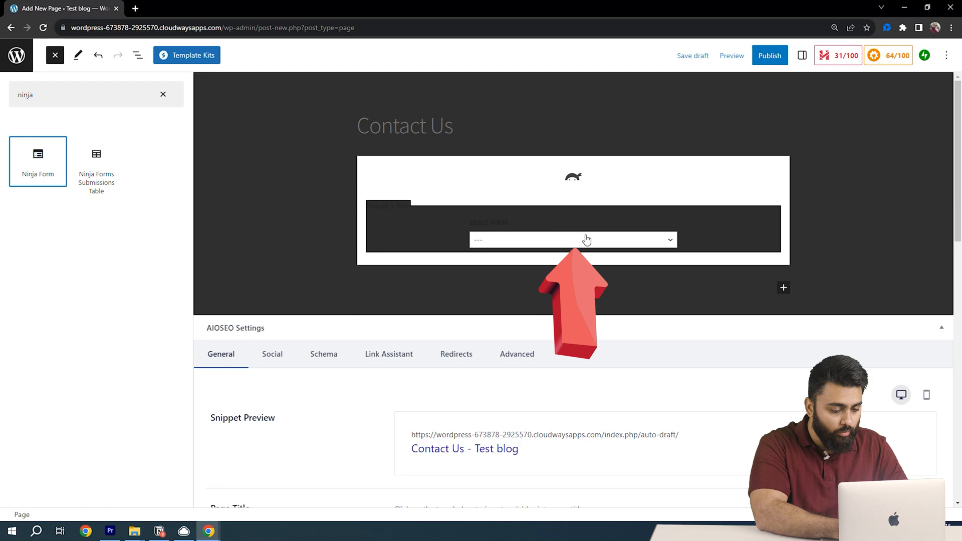
pyautogui.click(572, 240)
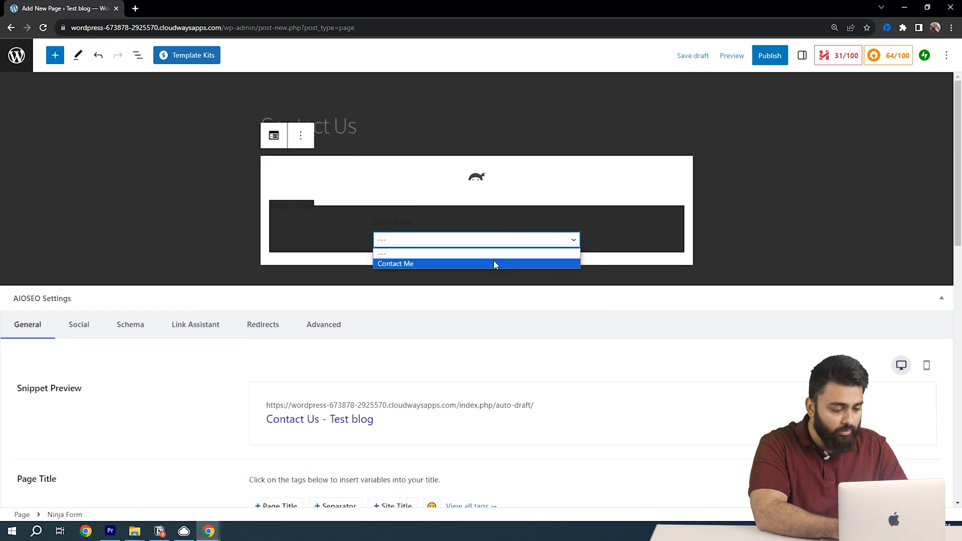
pyautogui.click(769, 55)
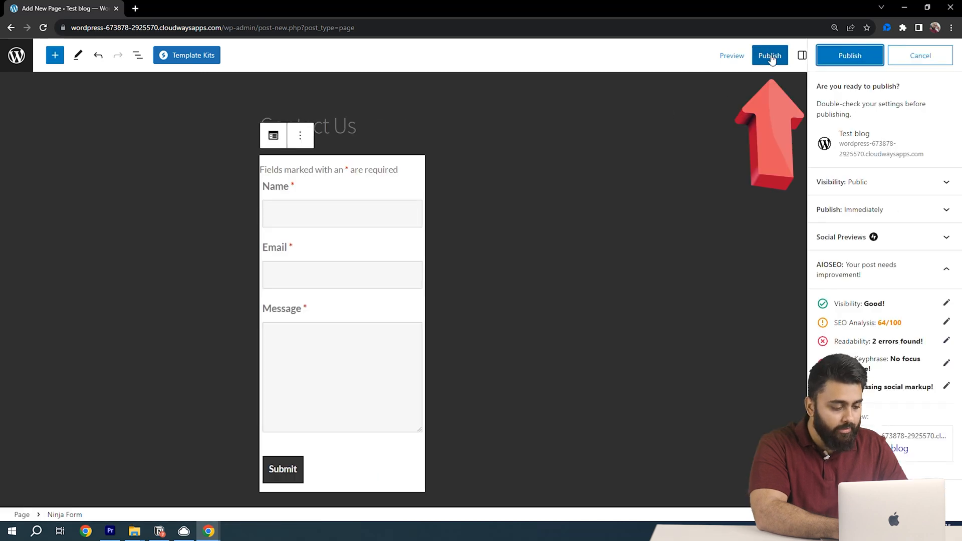
# Step: Publish the Contact Us page and view it live
pyautogui.click(849, 55)
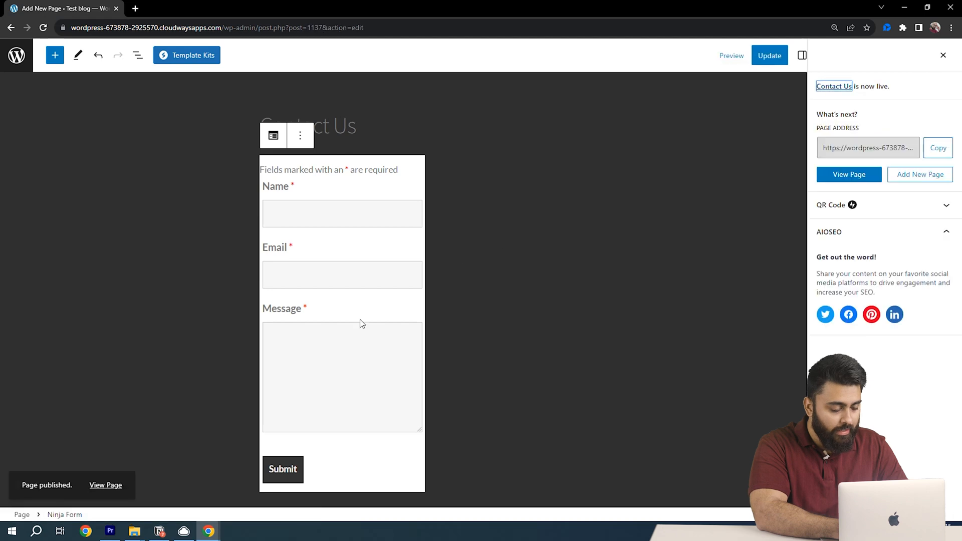
pyautogui.click(849, 174)
pyautogui.write('Hi')
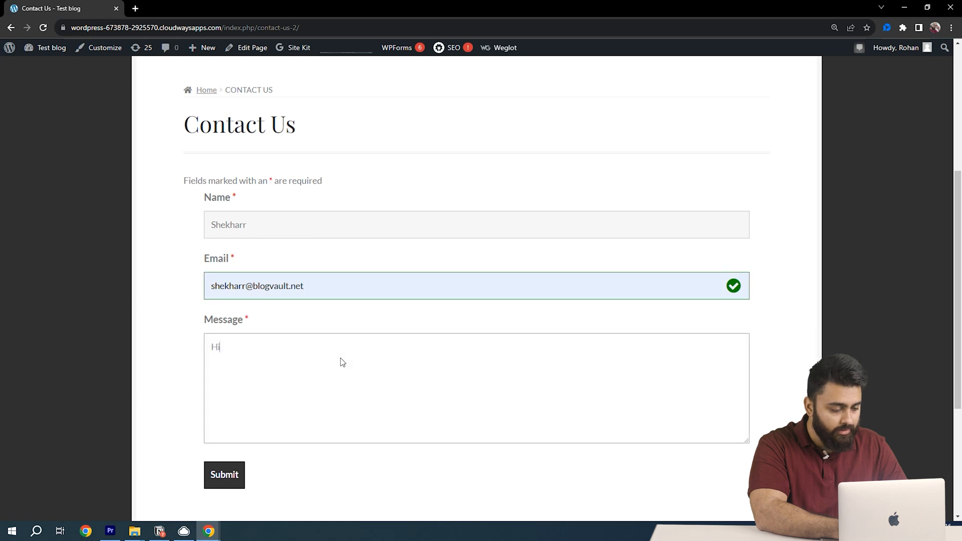
# Step: Submit the filled live Contact Us form and return to the admin dashboard
pyautogui.click(223, 474)
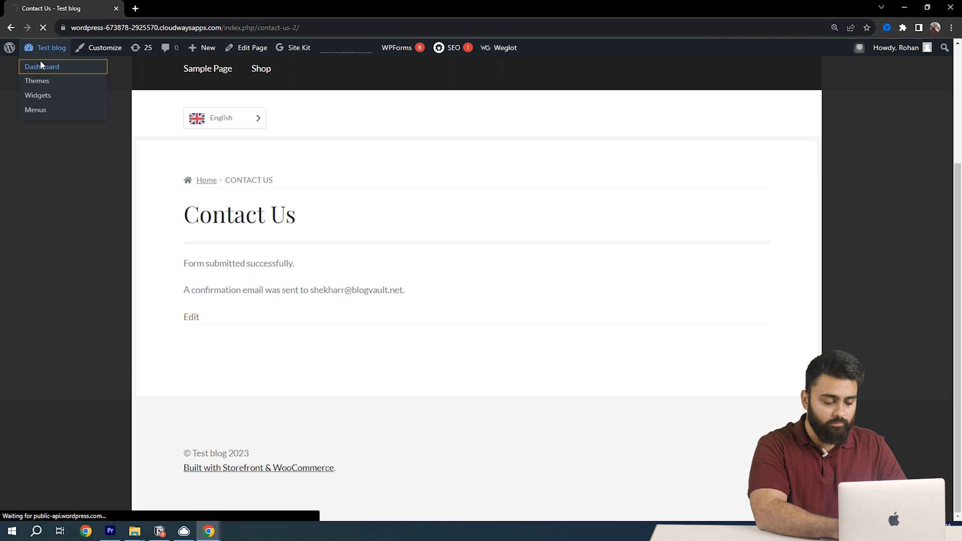
pyautogui.click(42, 66)
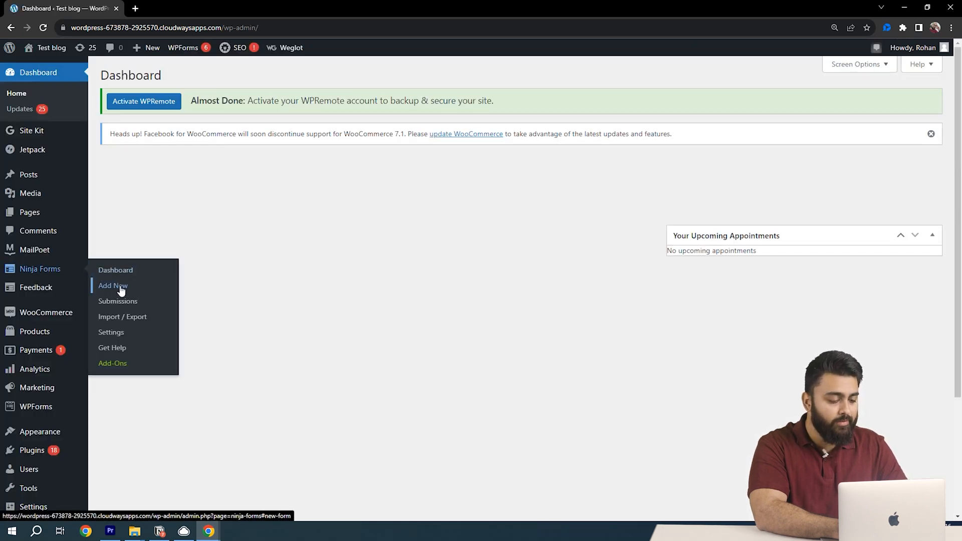
# Step: List the Contact Me submissions, clear filters and select all three rows
pyautogui.click(119, 301)
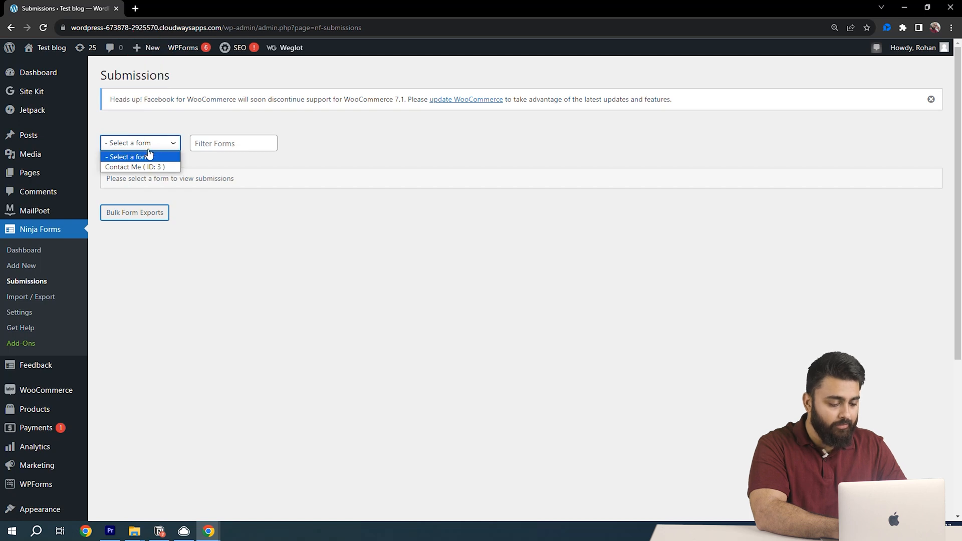
pyautogui.click(135, 168)
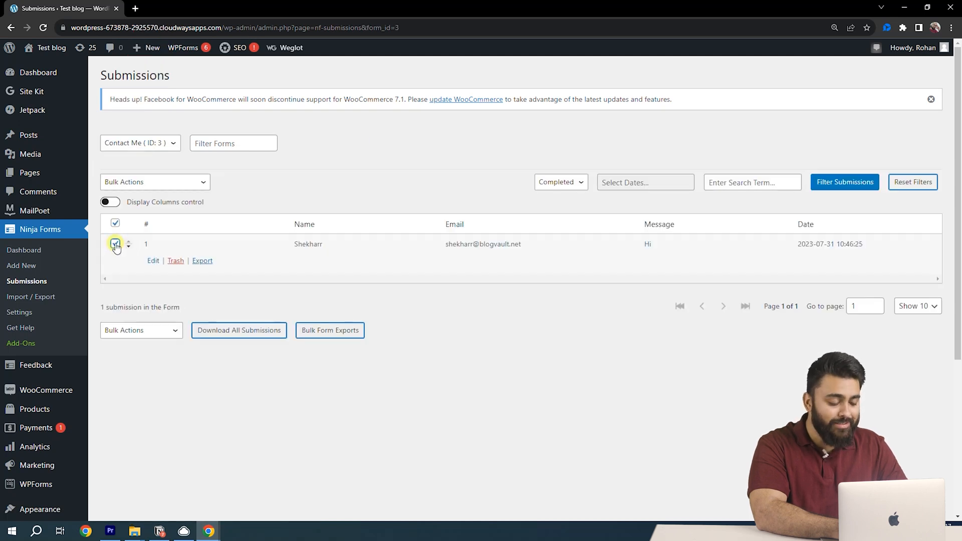
pyautogui.click(115, 243)
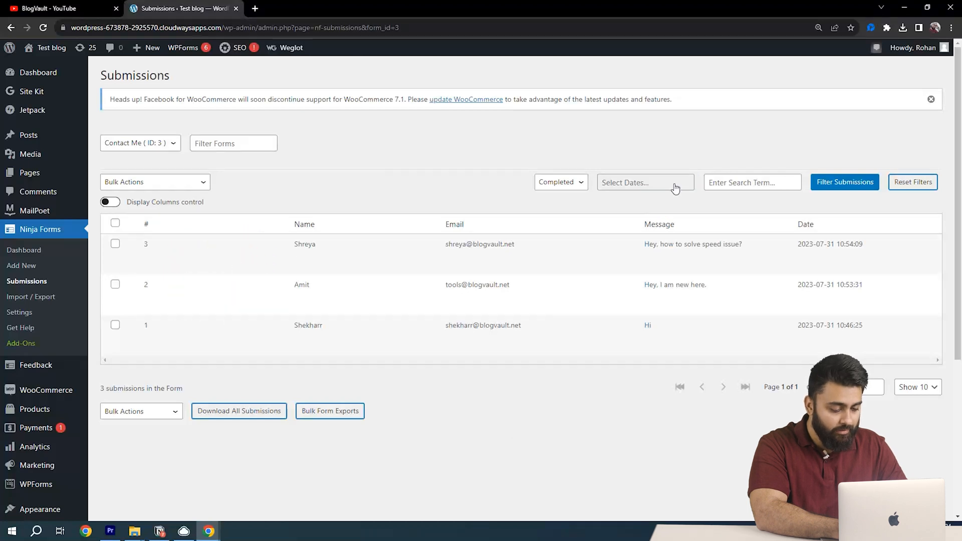
pyautogui.click(844, 182)
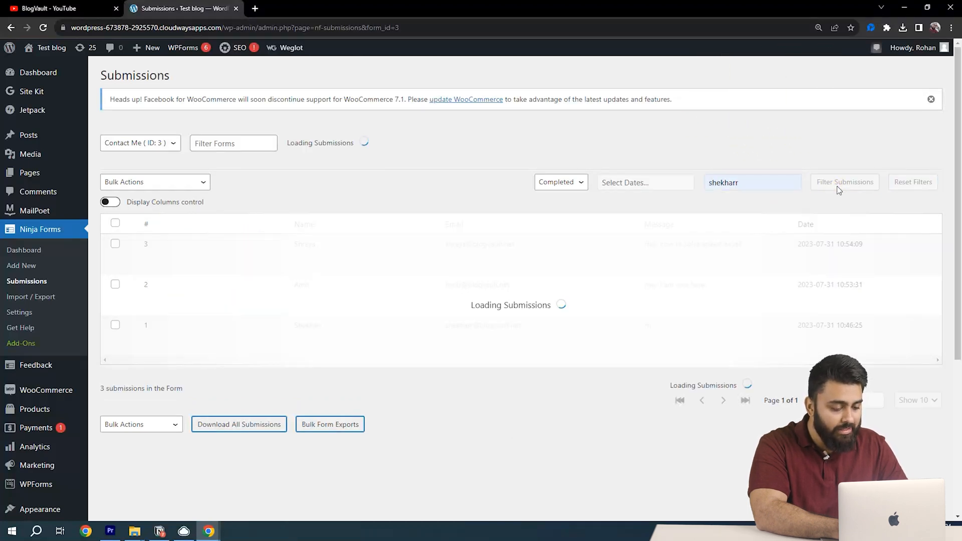
pyautogui.click(844, 181)
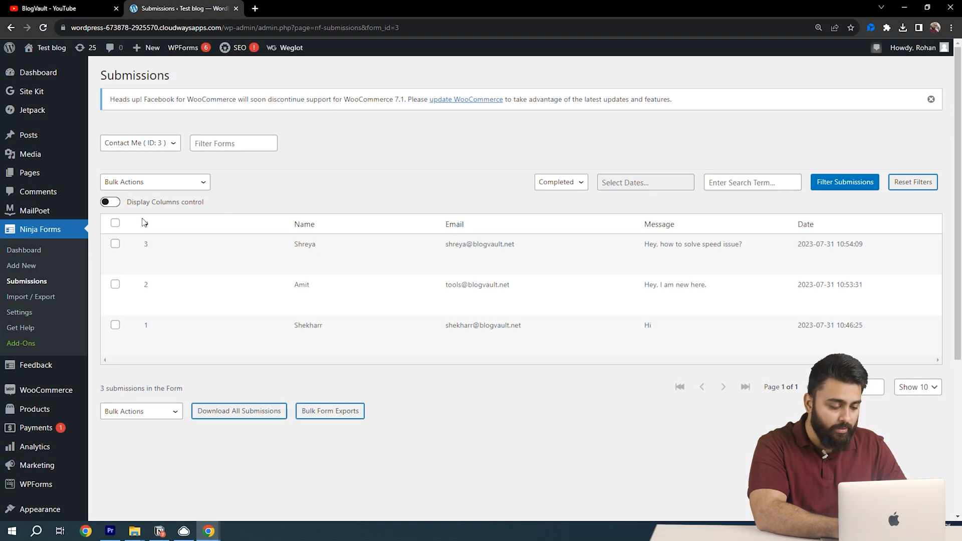
pyautogui.click(114, 223)
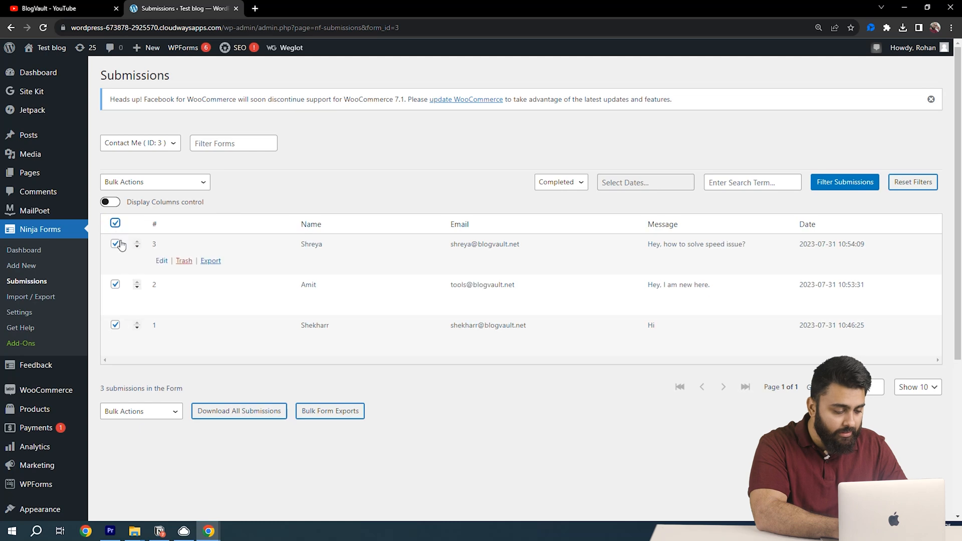
# Step: Download all submissions as a CSV and view it in Google Sheets
pyautogui.click(239, 411)
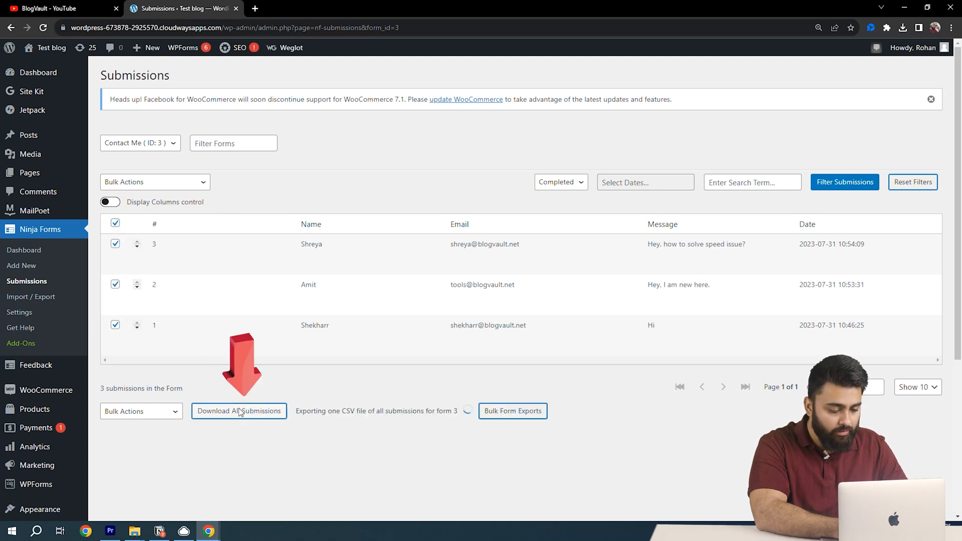
pyautogui.click(239, 411)
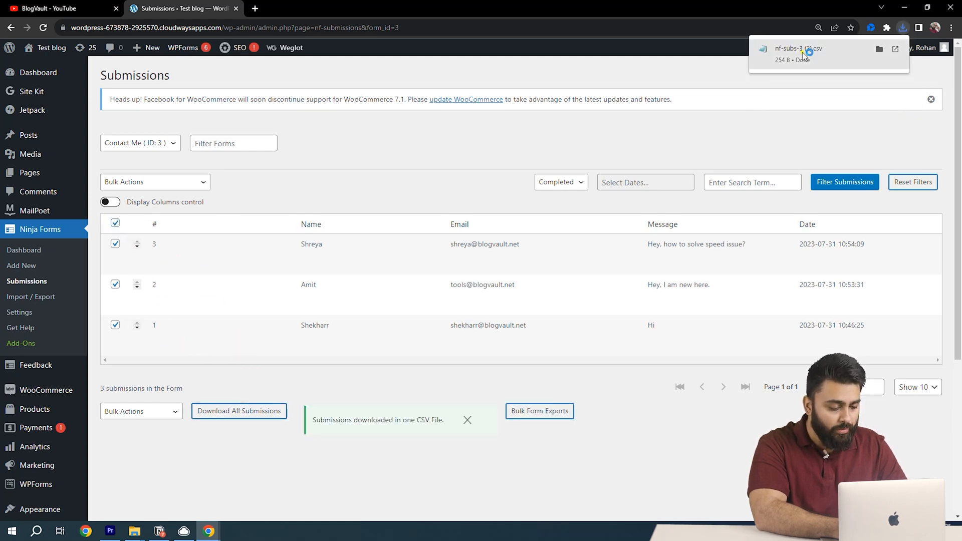
pyautogui.click(798, 52)
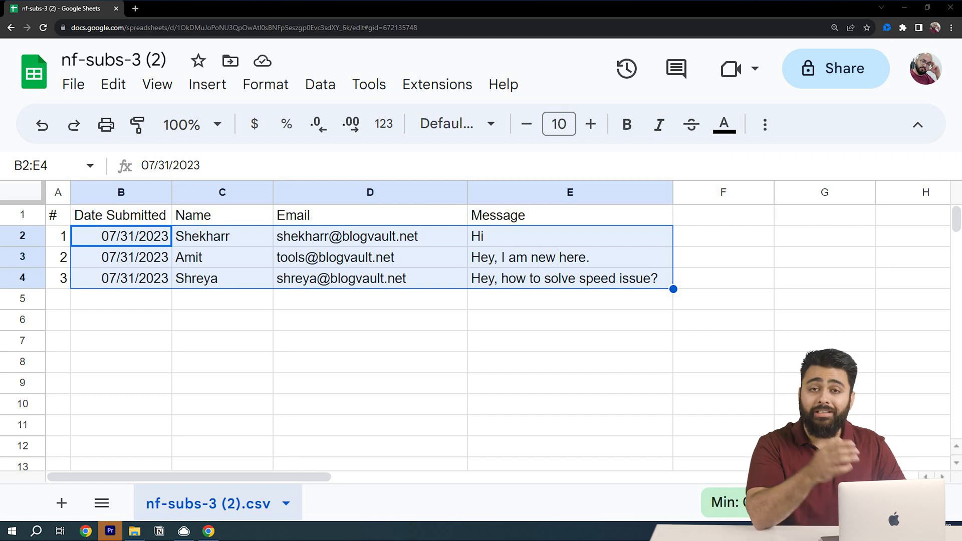